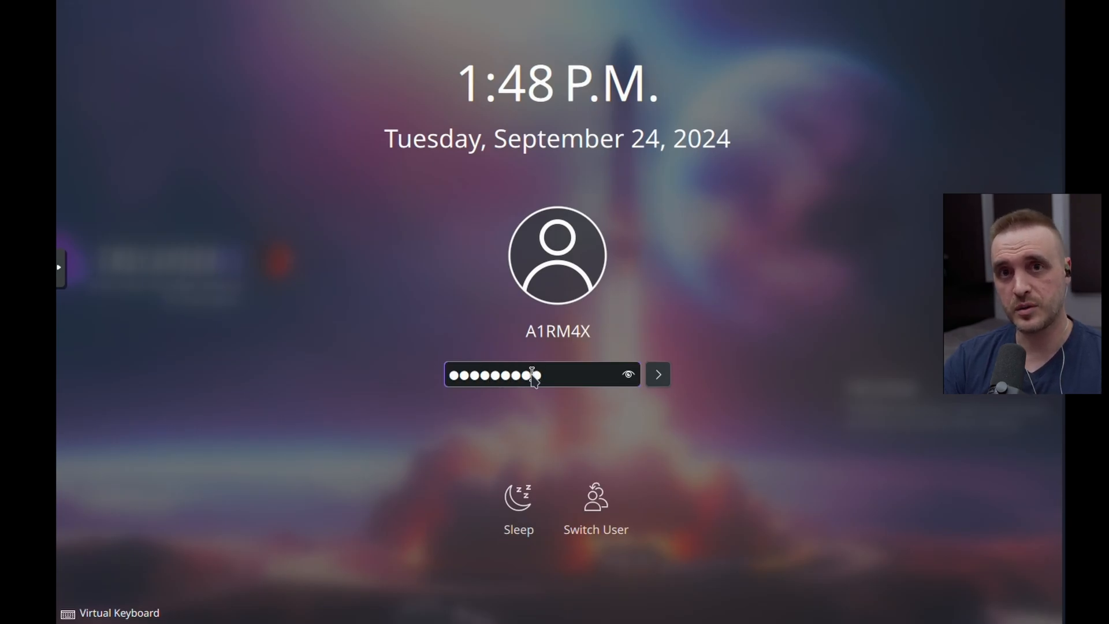
Submit the password at the Plasma login screen to reach the desktop
{"action": "left_click", "coordinate": [656, 373]}
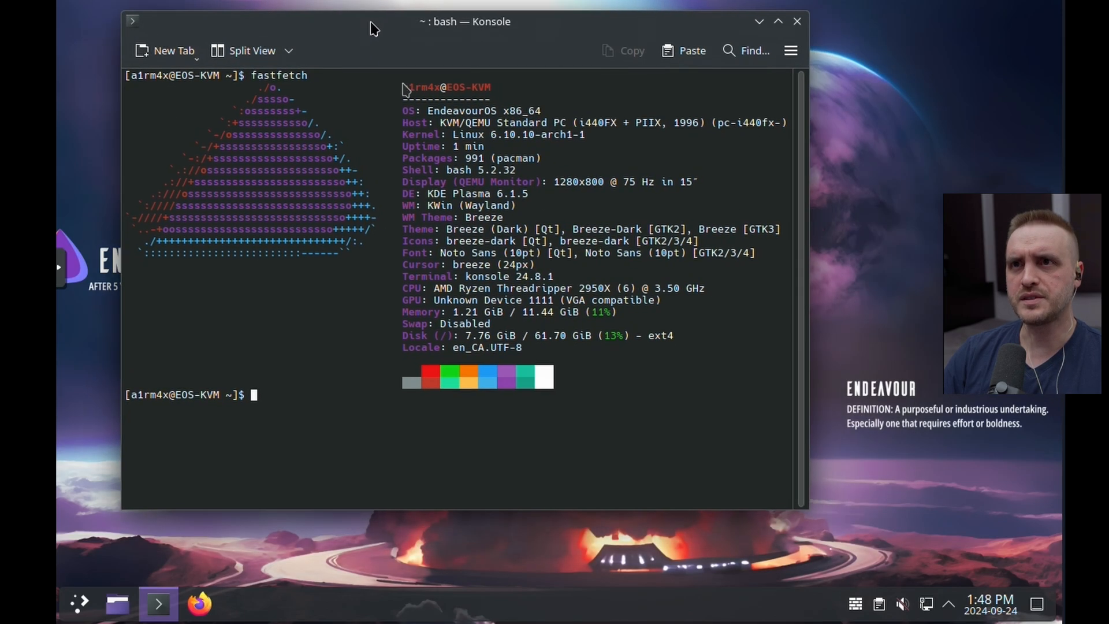
{"action": "mouse_move", "coordinate": [466, 105]}
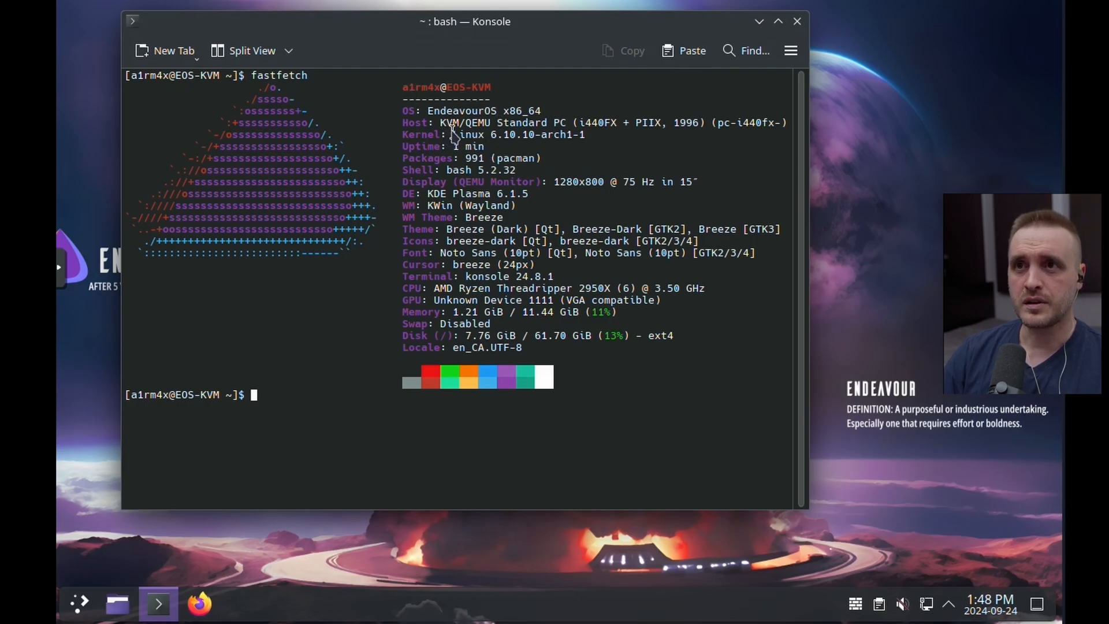
{"action": "left_click_drag", "start_coordinate": [452, 134], "coordinate": [585, 134]}
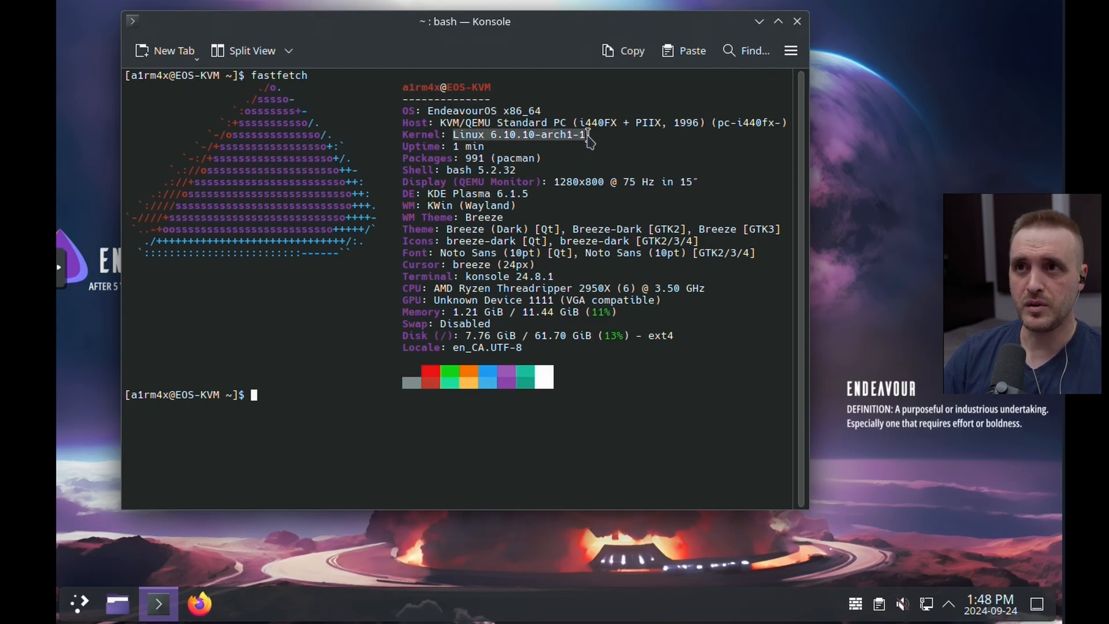
{"action": "mouse_move", "coordinate": [488, 407]}
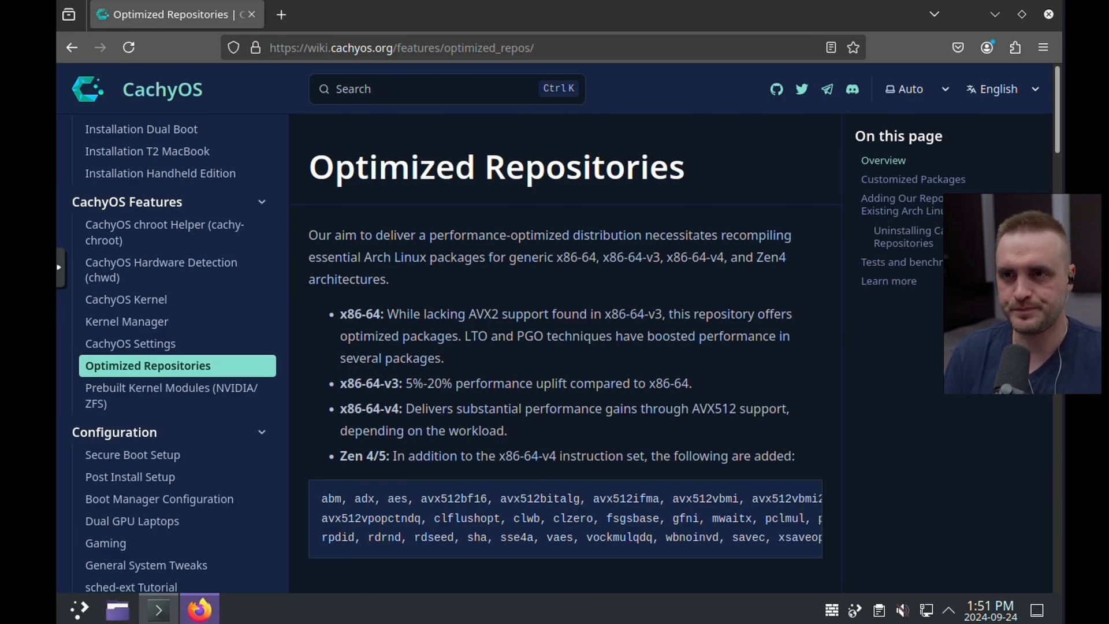
Jump to 'Adding Our Repositories to an Existing Arch Linux Install' via the page sidebar
{"action": "left_click", "coordinate": [909, 203]}
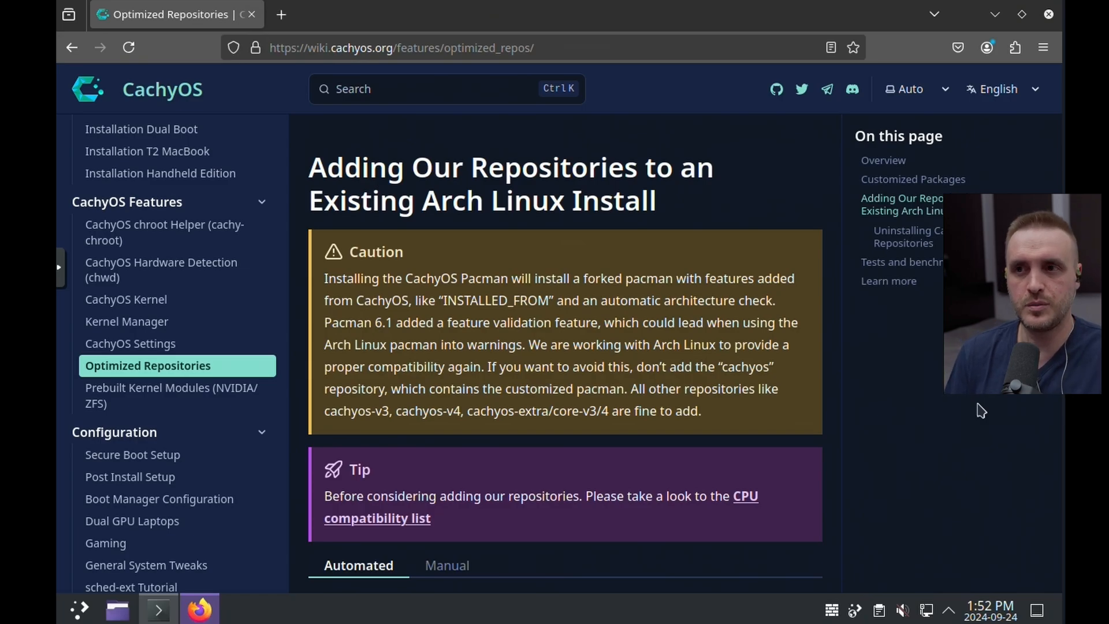
Select the automated curl/tar/sudo repository install script commands on the wiki page
{"action": "scroll", "scroll_direction": "down", "scroll_amount": 3}
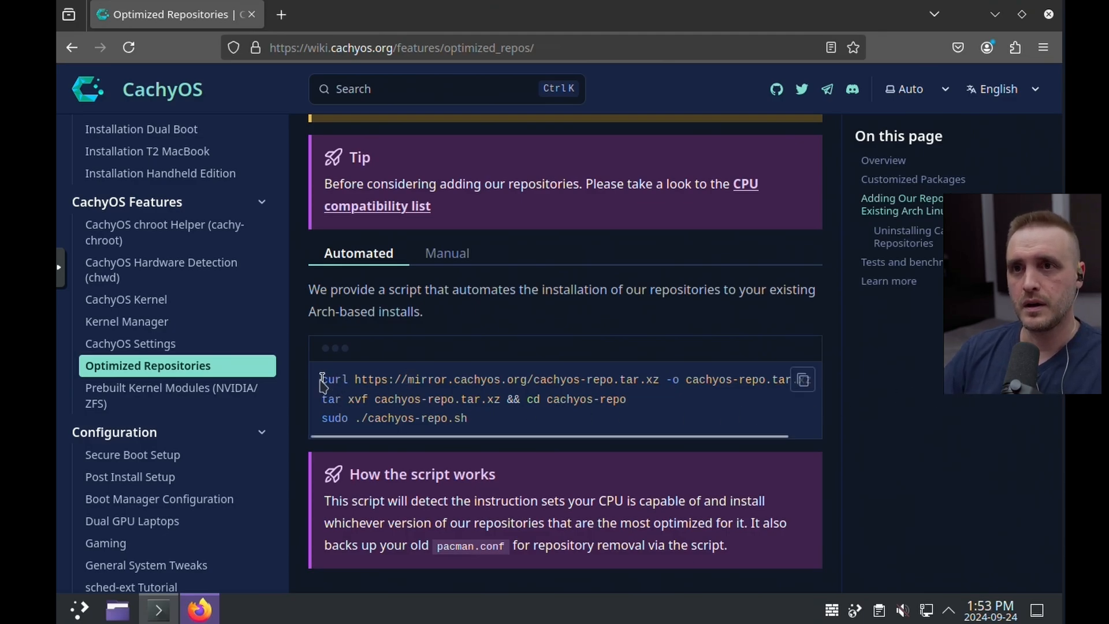
{"action": "left_click_drag", "start_coordinate": [322, 380], "coordinate": [467, 418]}
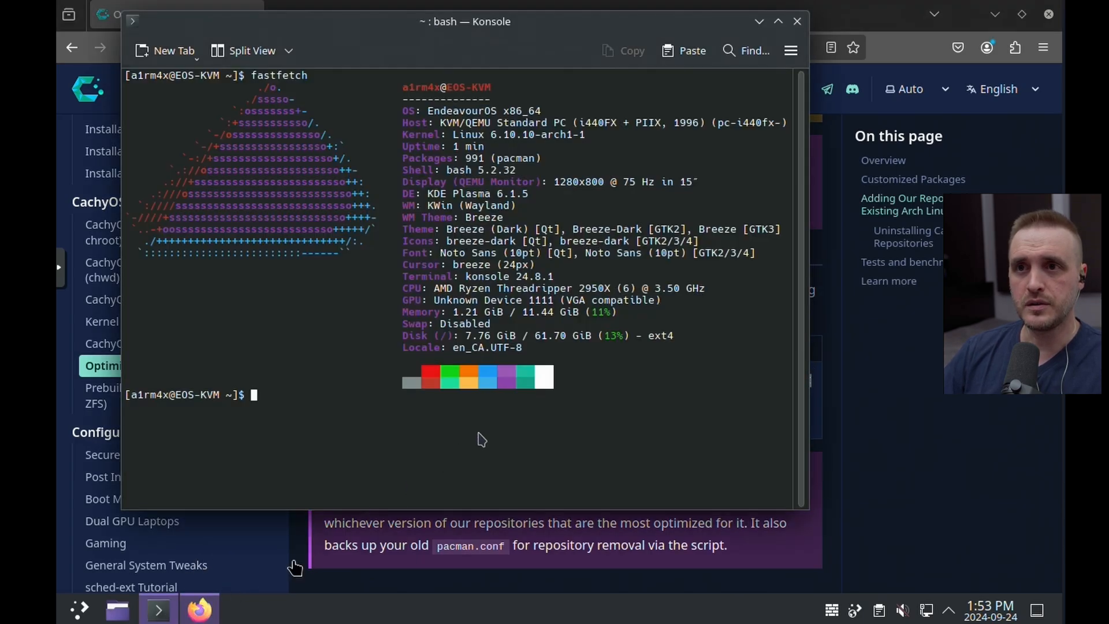
Run the cachyos-repo.tar.xz curl download and answer y to the repo script's install prompt
{"action": "type", "text": "curl https://mirror.cachyos.org/cachyos-repo.tar.xz -o cachyos-repo.tar.xz"}
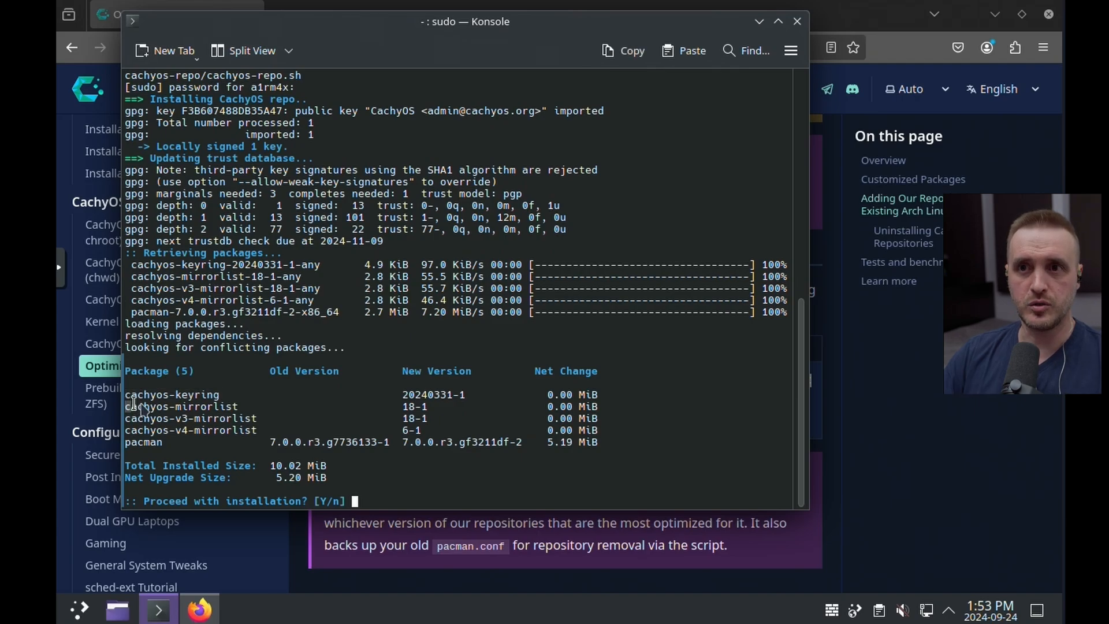
{"action": "double_click", "coordinate": [181, 405]}
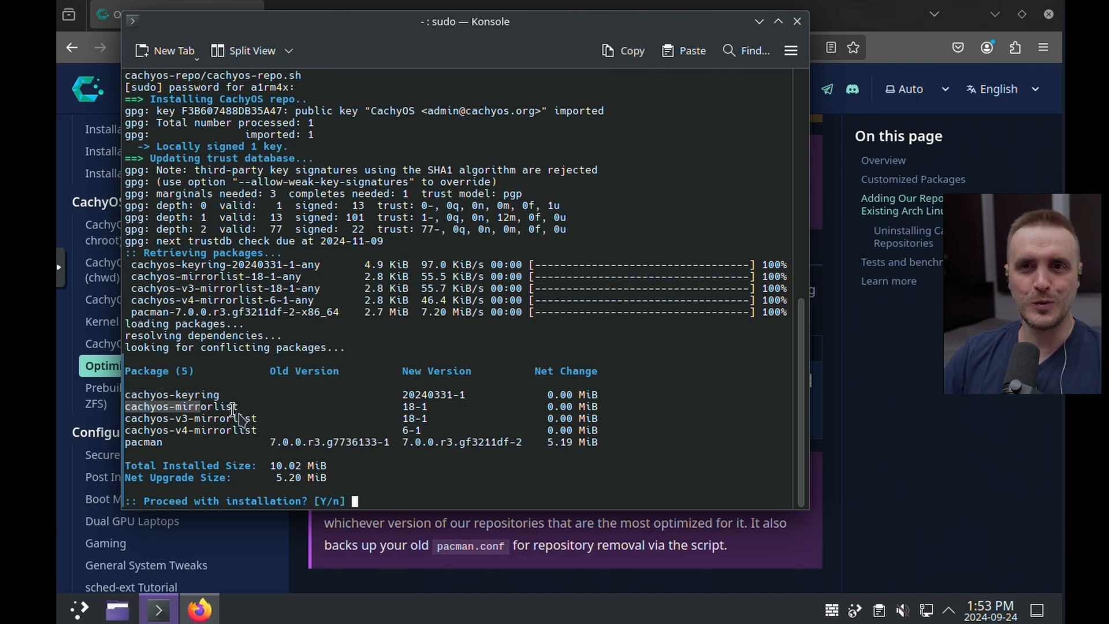
{"action": "mouse_move", "coordinate": [265, 439]}
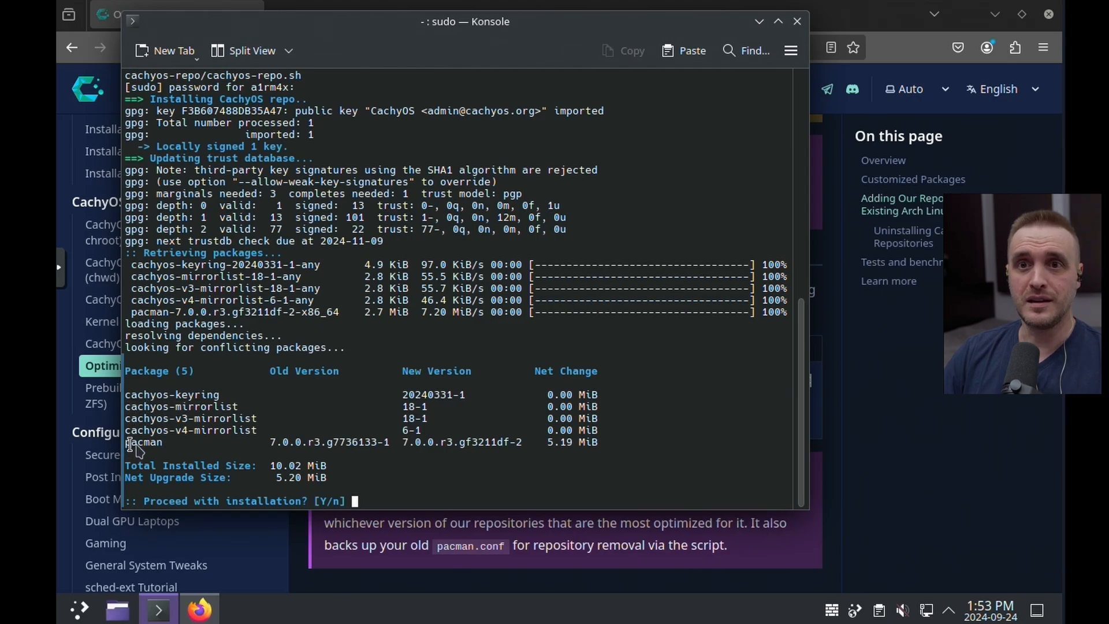
{"action": "double_click", "coordinate": [143, 441]}
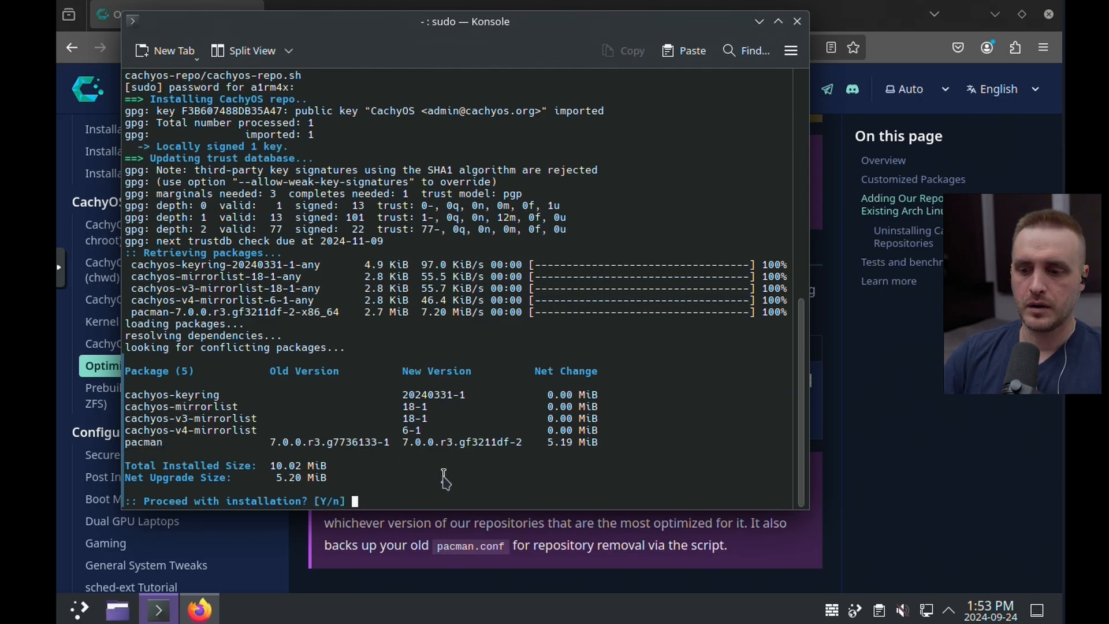
{"action": "type", "text": "y"}
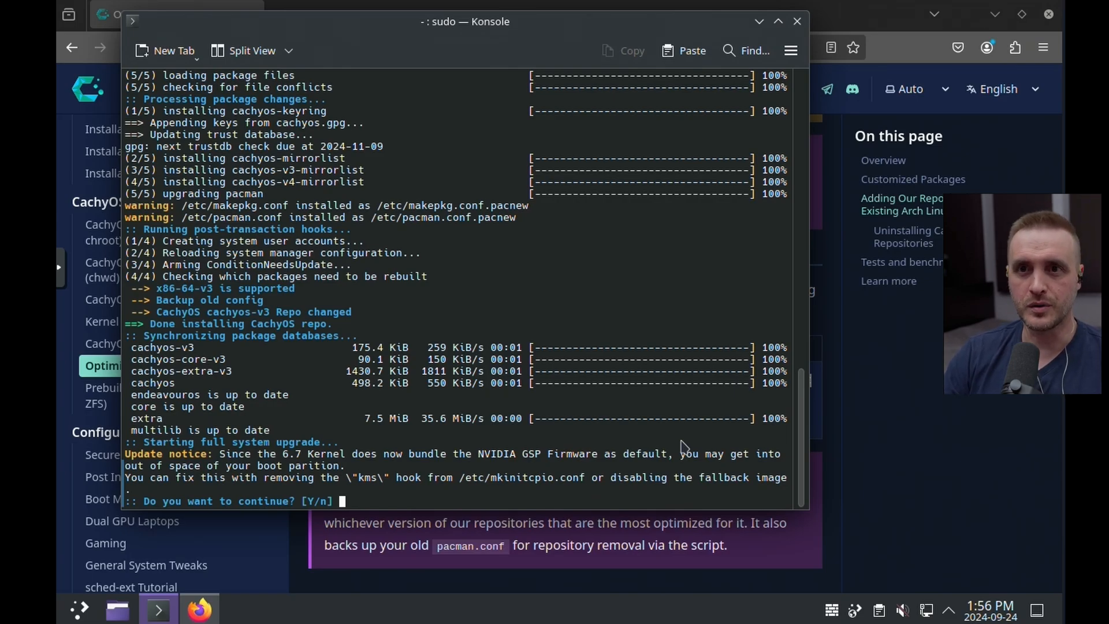
{"action": "mouse_move", "coordinate": [463, 466]}
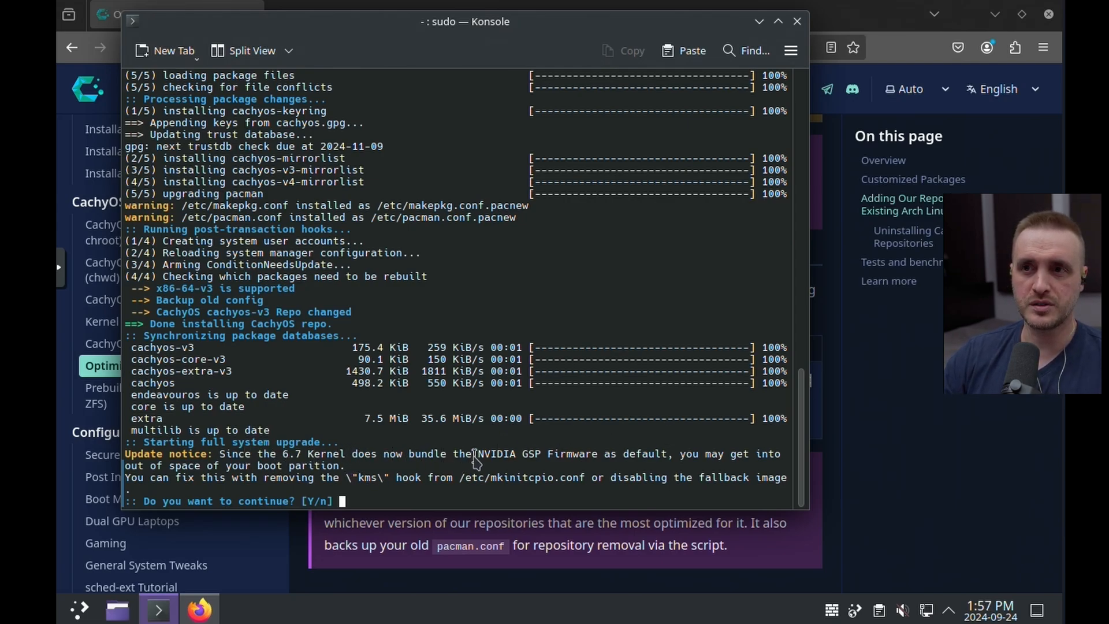
{"action": "mouse_move", "coordinate": [710, 459]}
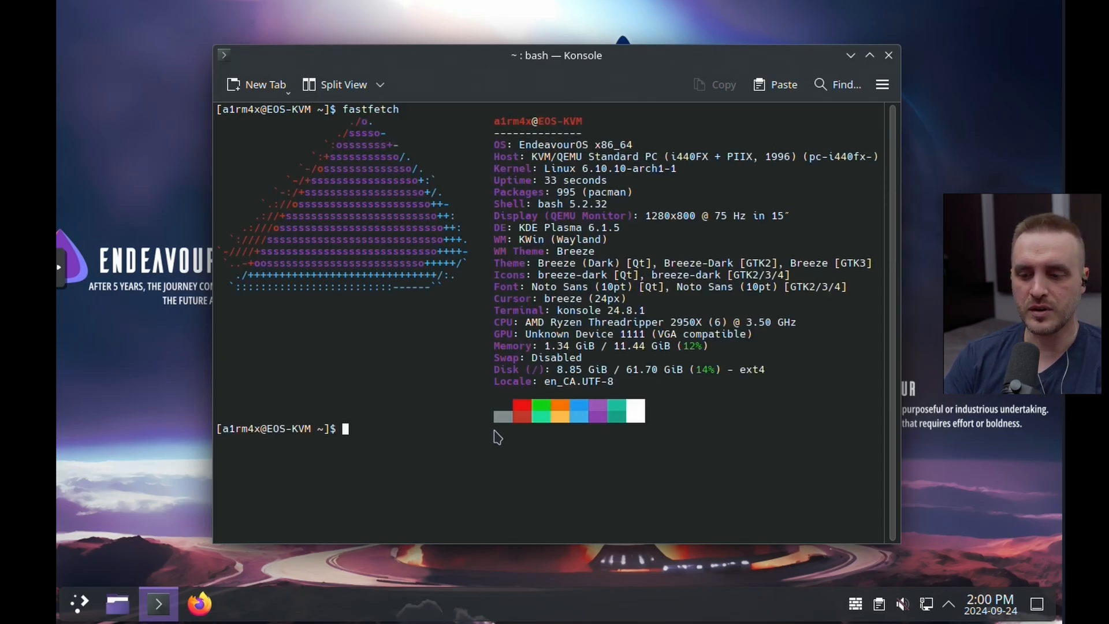
Search 'yay cachyos kernel m' and install the cachyos-kernel-manager package
{"action": "type", "text": "yay"}
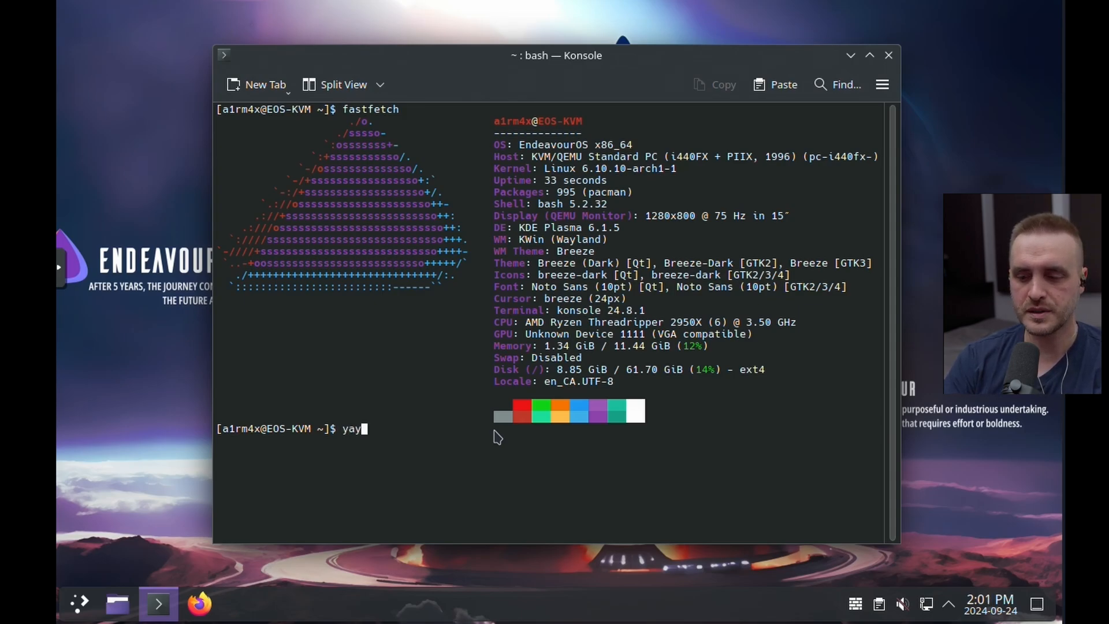
{"action": "type", "text": "cachyos"}
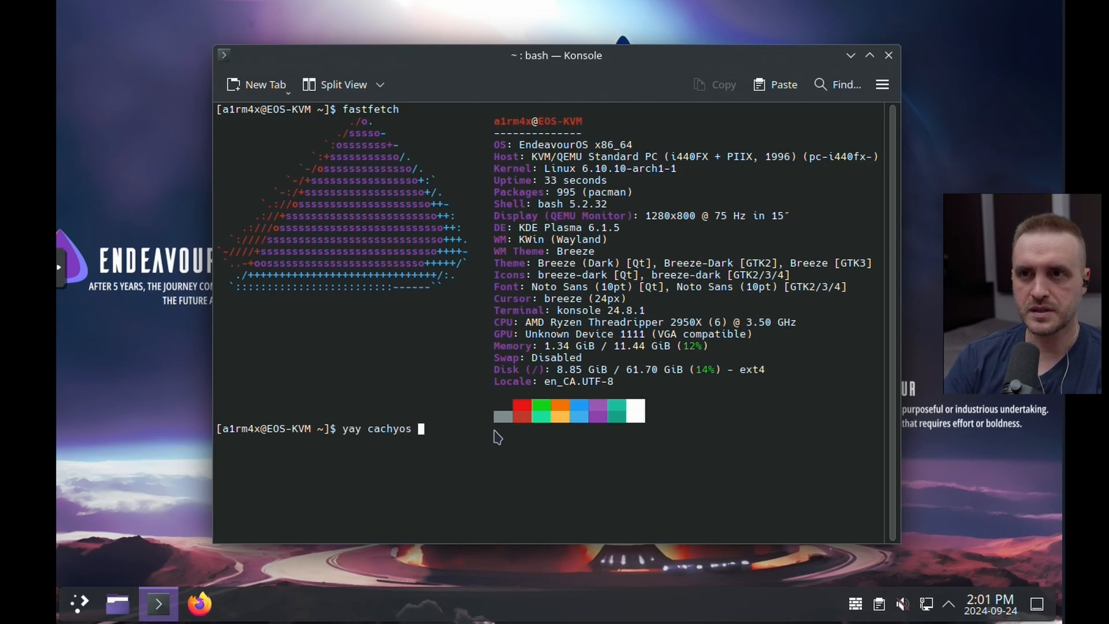
{"action": "type", "text": "kernel manager"}
{"action": "type", "text": "1"}
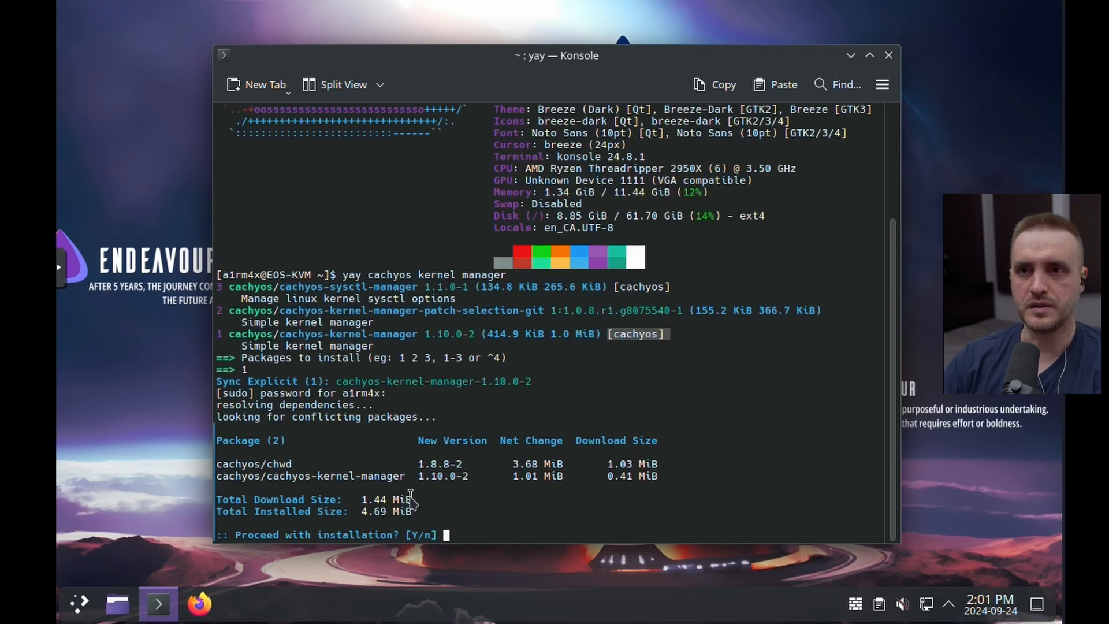
{"action": "left_click", "coordinate": [79, 603]}
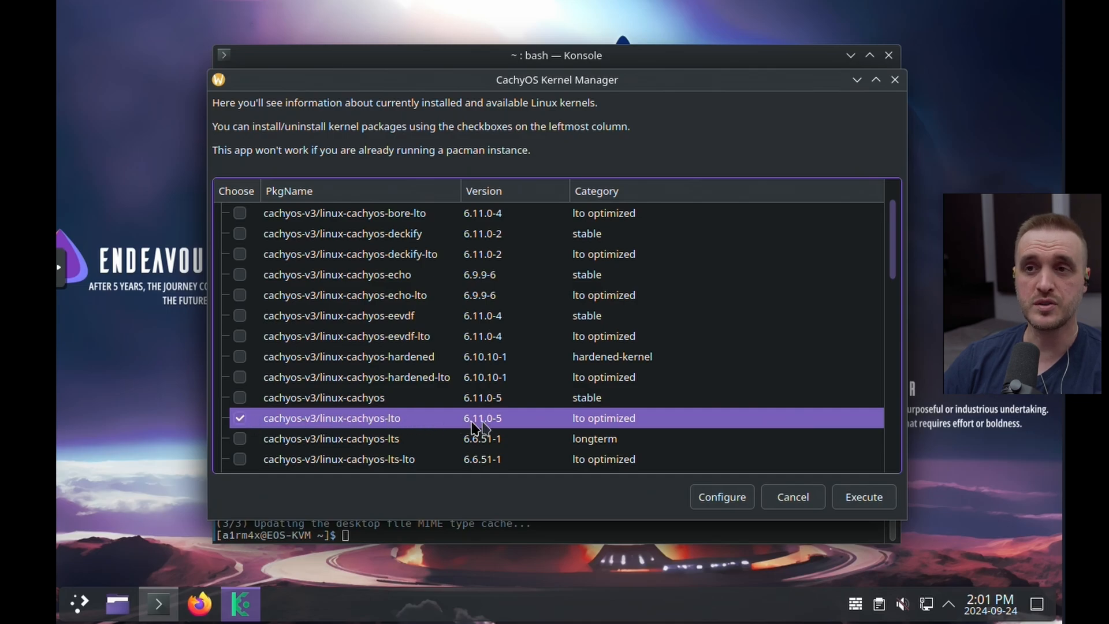
Execute the install of the chosen cachyos-v3/linux-cachyos-lto kernel and headers
{"action": "left_click", "coordinate": [861, 497]}
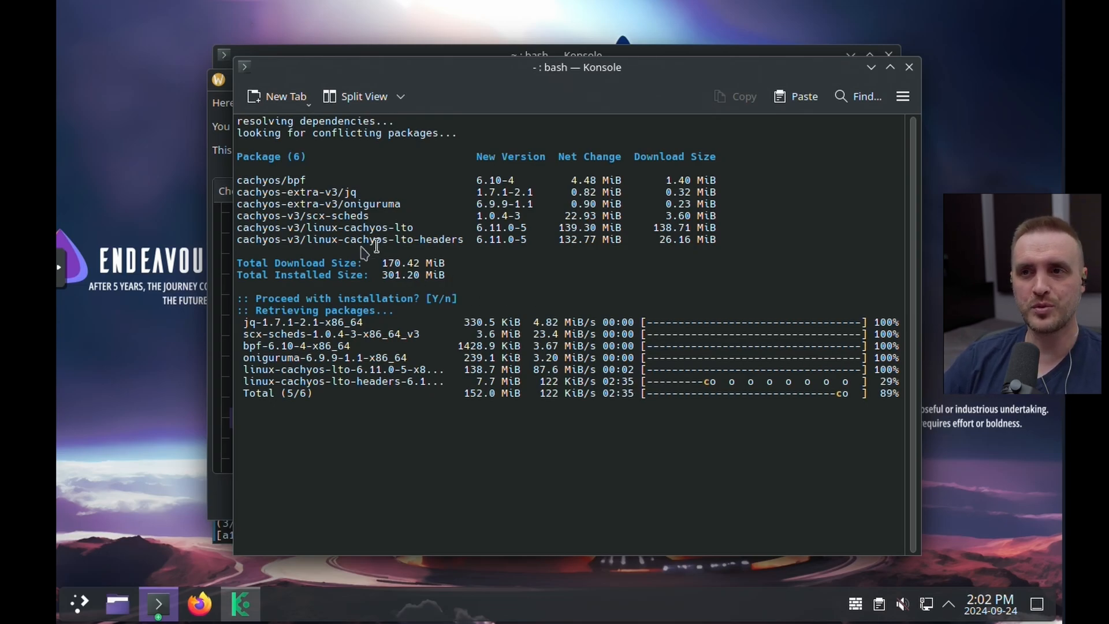
{"action": "mouse_move", "coordinate": [526, 283]}
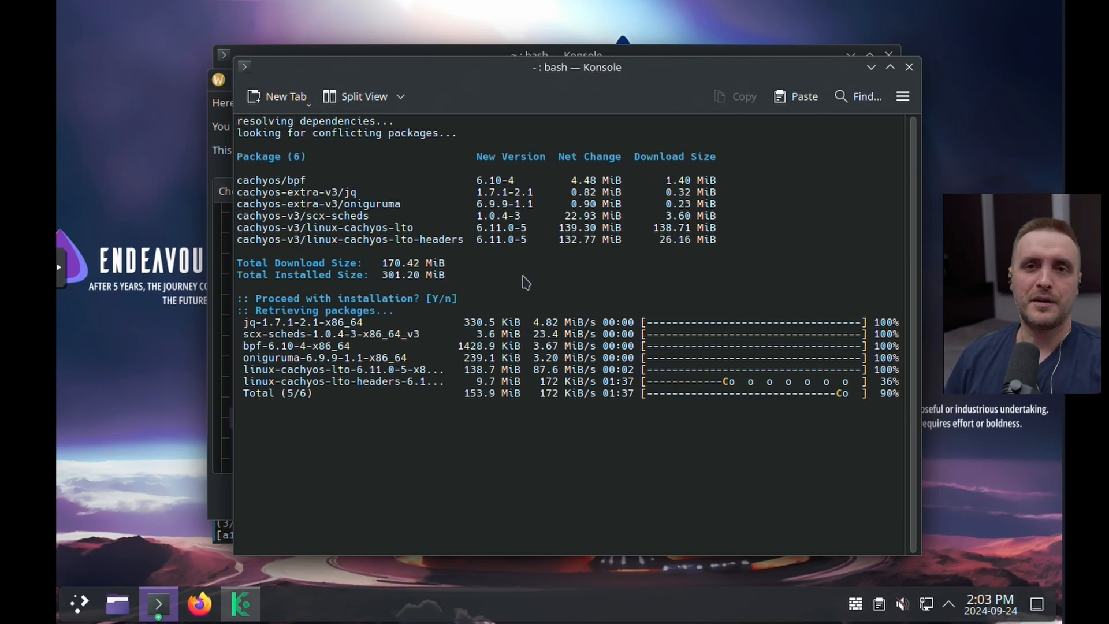